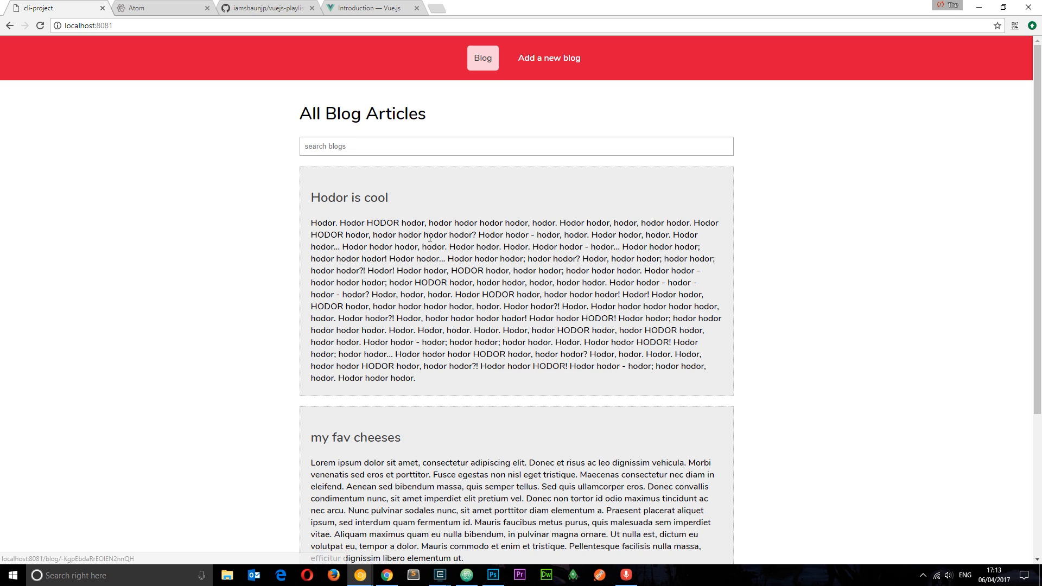
Filter the blog demo articles by 'my', show the new-blog form, and open Atom's website.
left_click(391, 146)
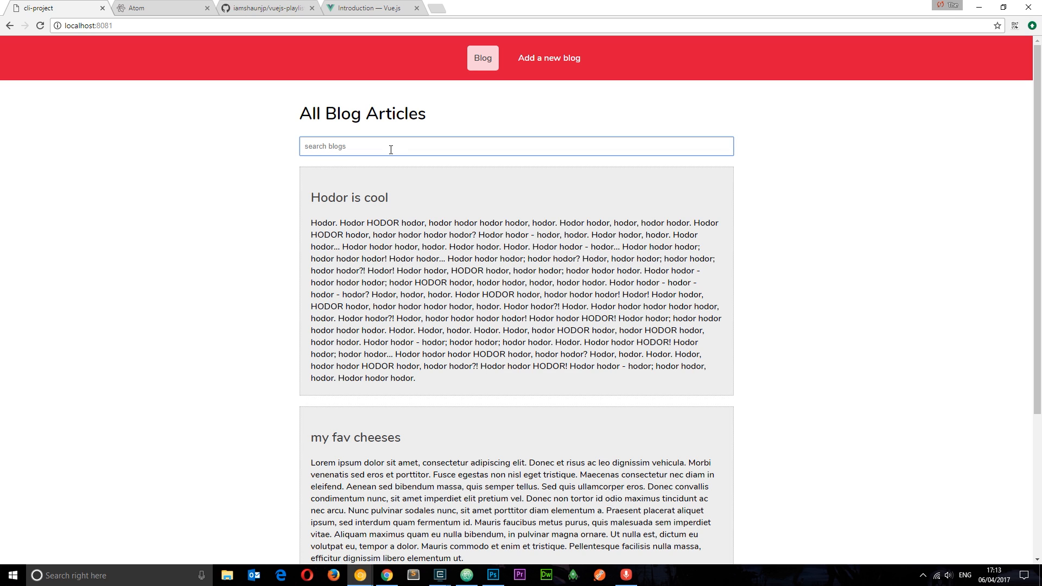
type("my")
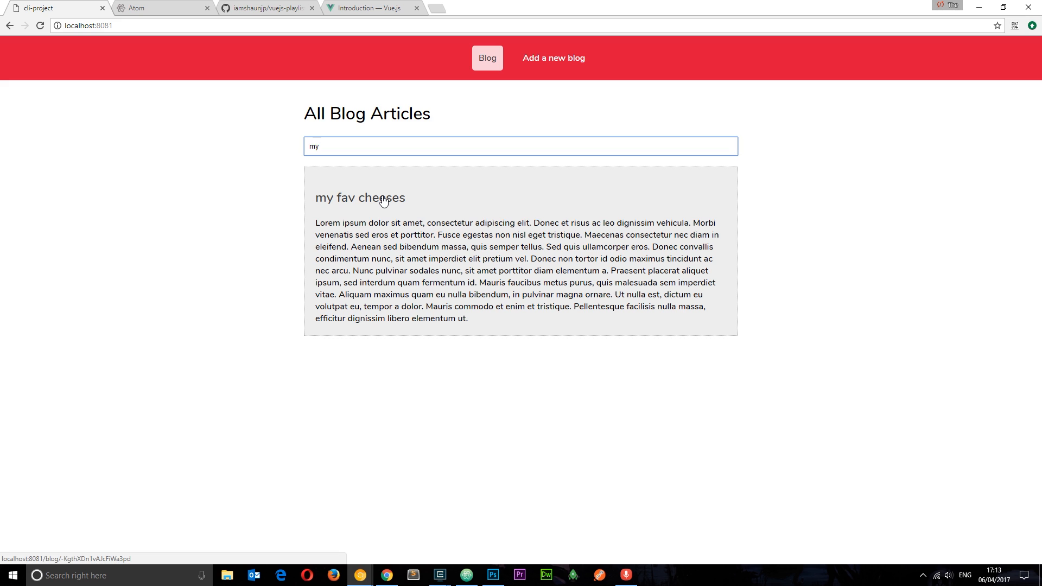
left_click(553, 58)
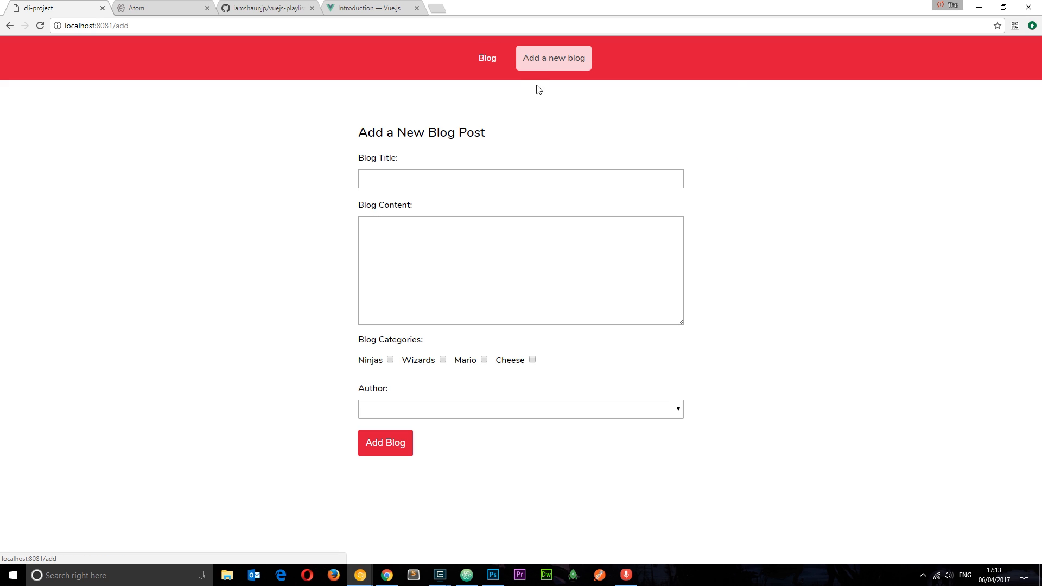
mouse_move(842, 388)
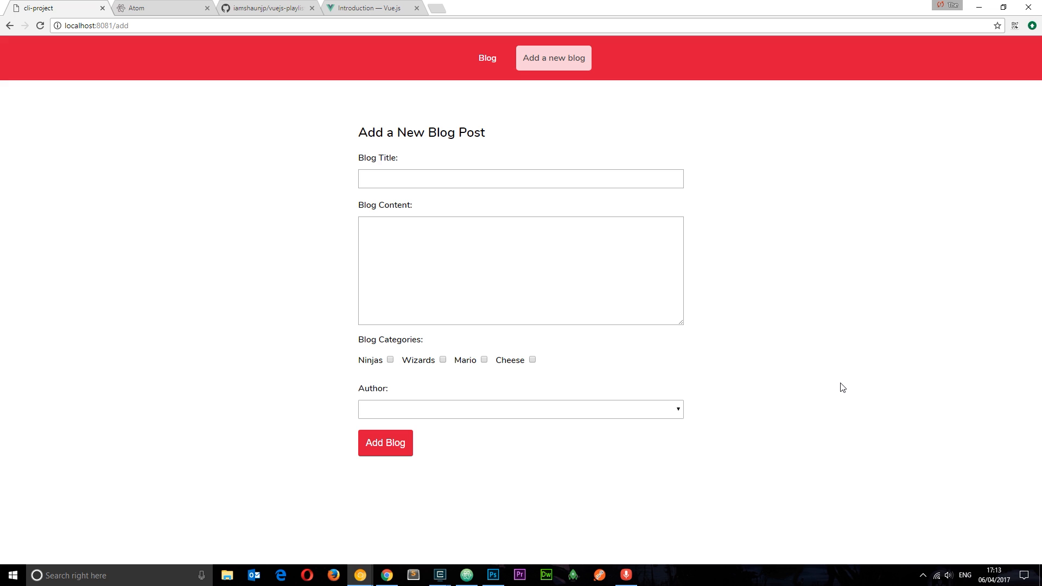
left_click(152, 7)
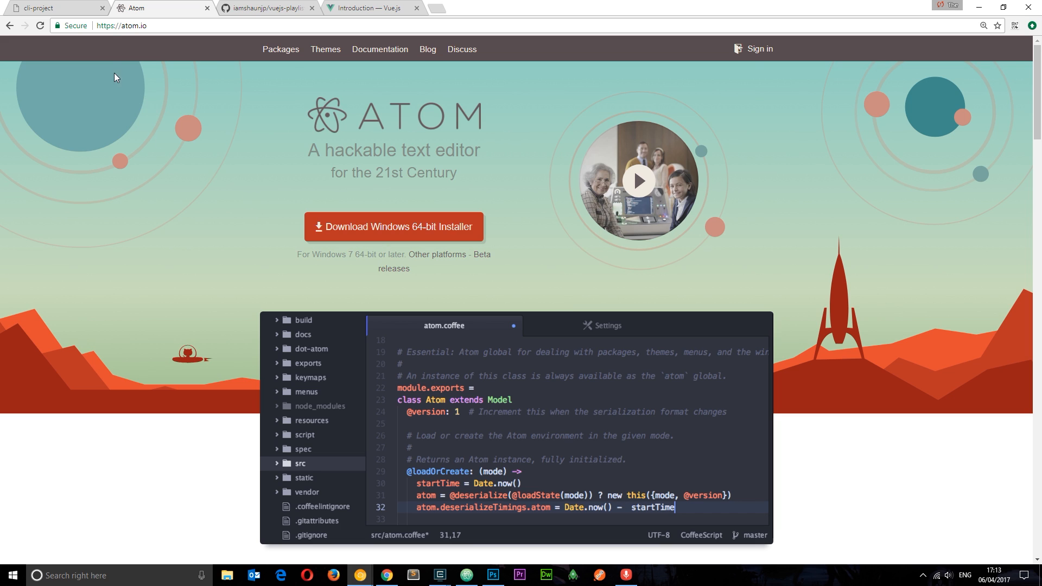
mouse_move(209, 37)
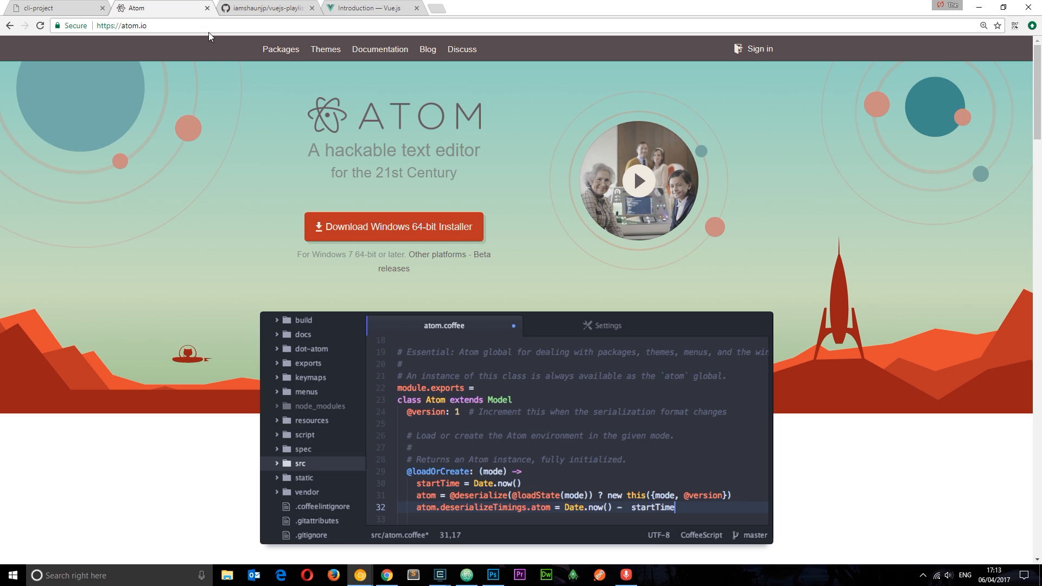
Open the vuejs-playlist repository on GitHub and browse the branch list for lesson-10.
left_click(266, 8)
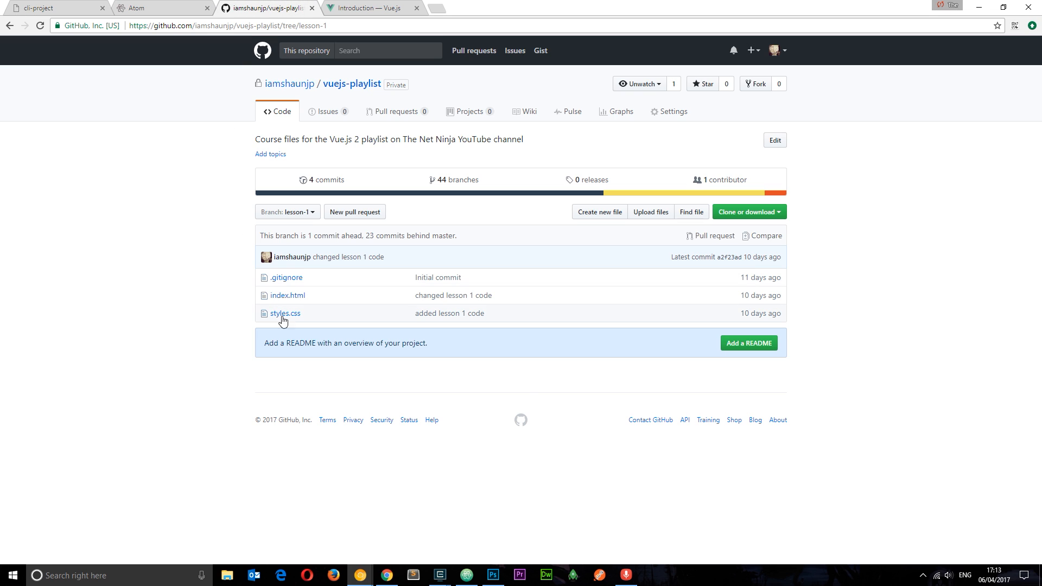
mouse_move(525, 397)
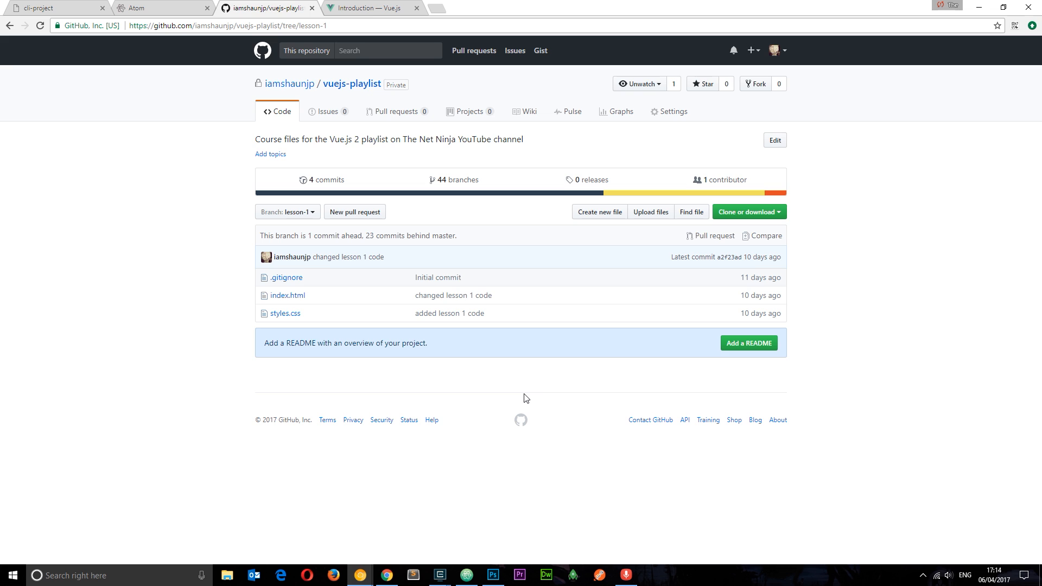
left_click(287, 212)
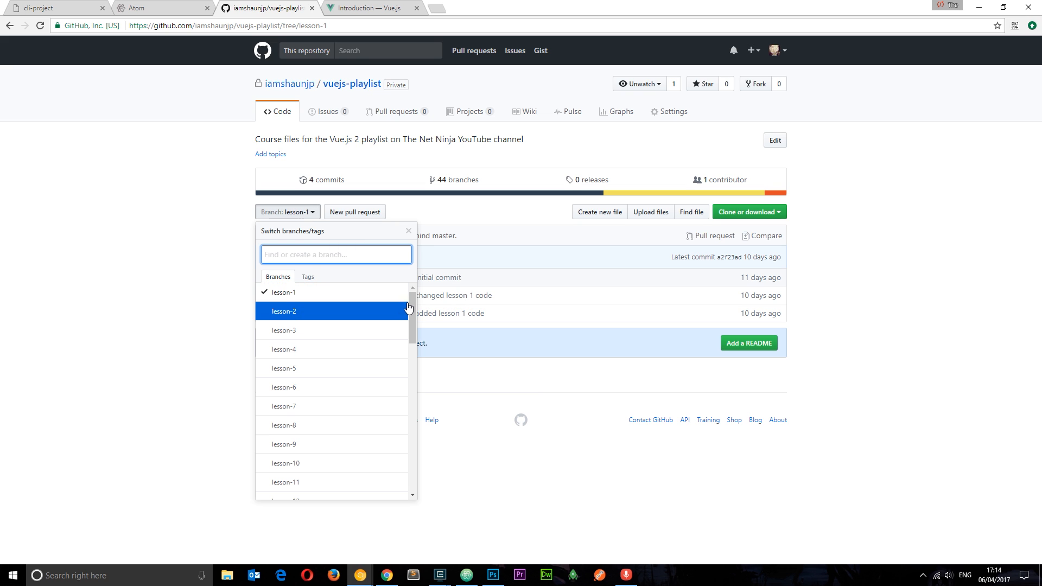
scroll("down", 3)
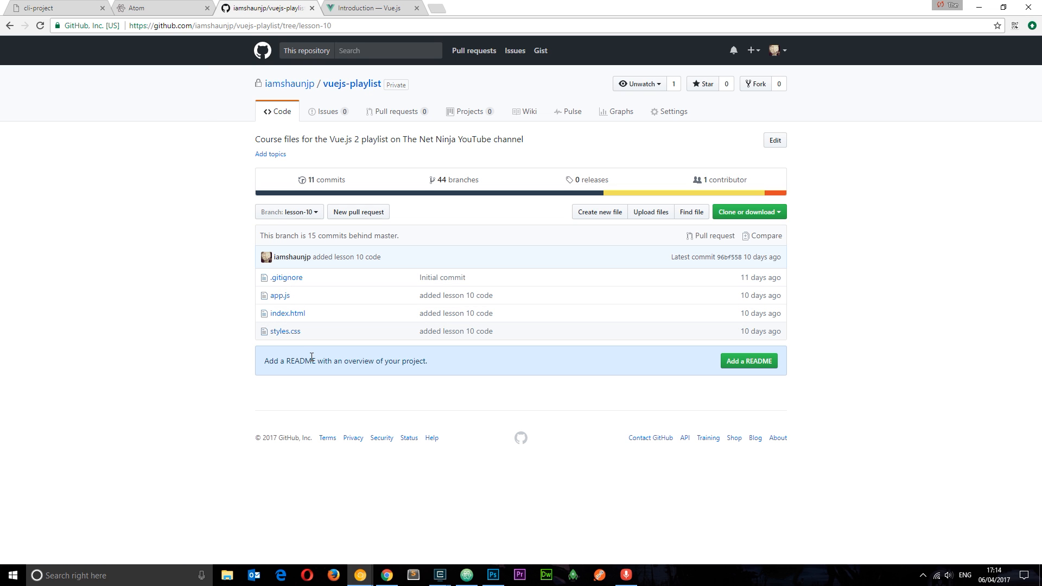
mouse_move(369, 5)
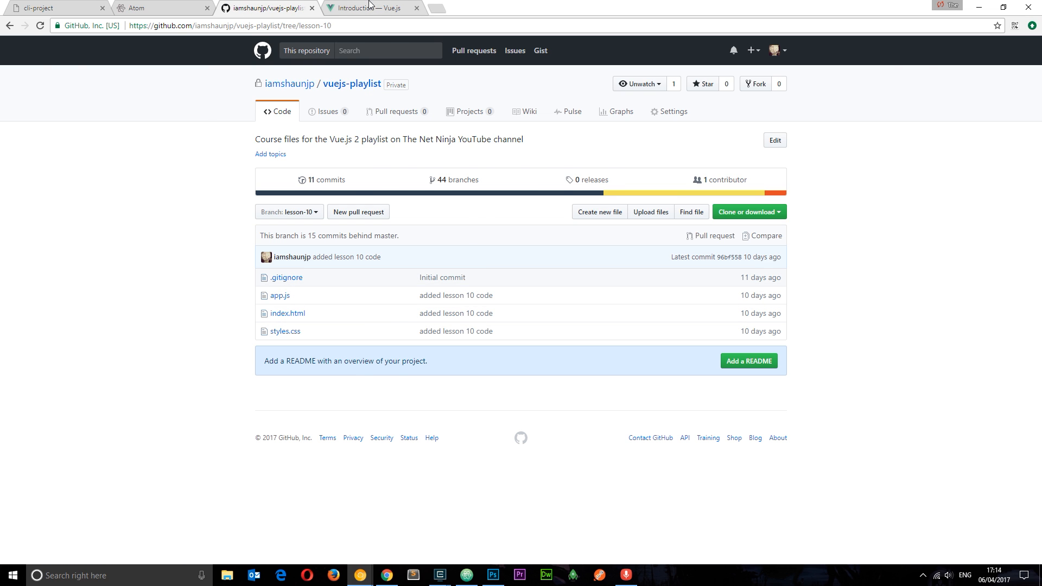
Copy the unpkg CDN address from the Vue.js installation guide and return to Atom.
left_click(380, 6)
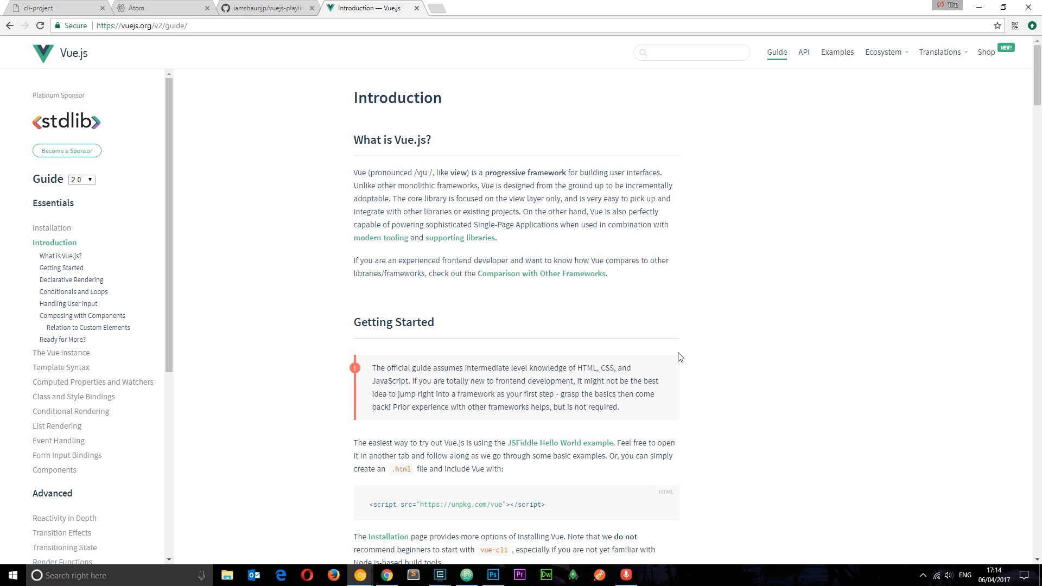
mouse_move(204, 36)
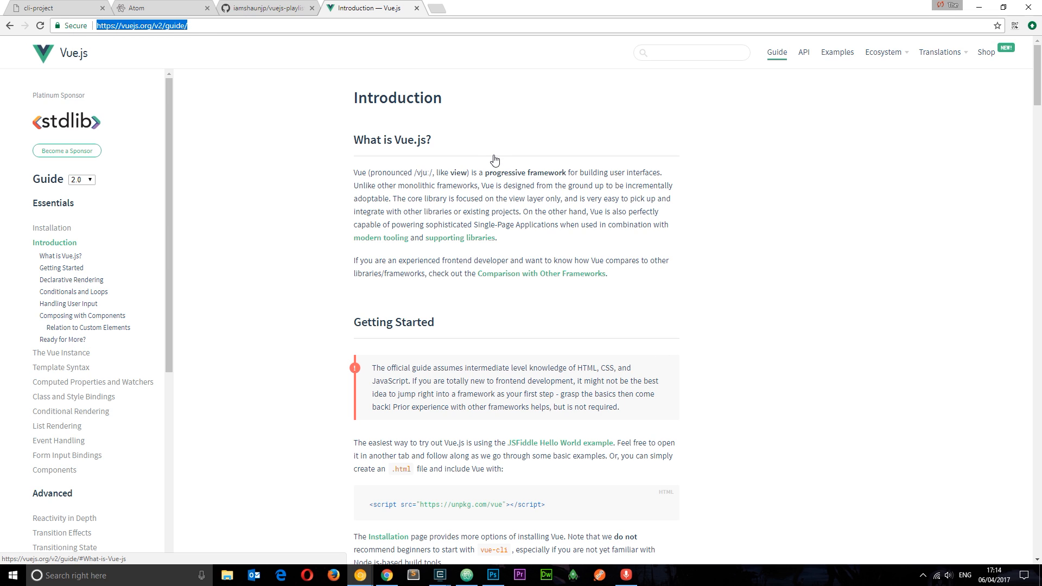
left_click(51, 228)
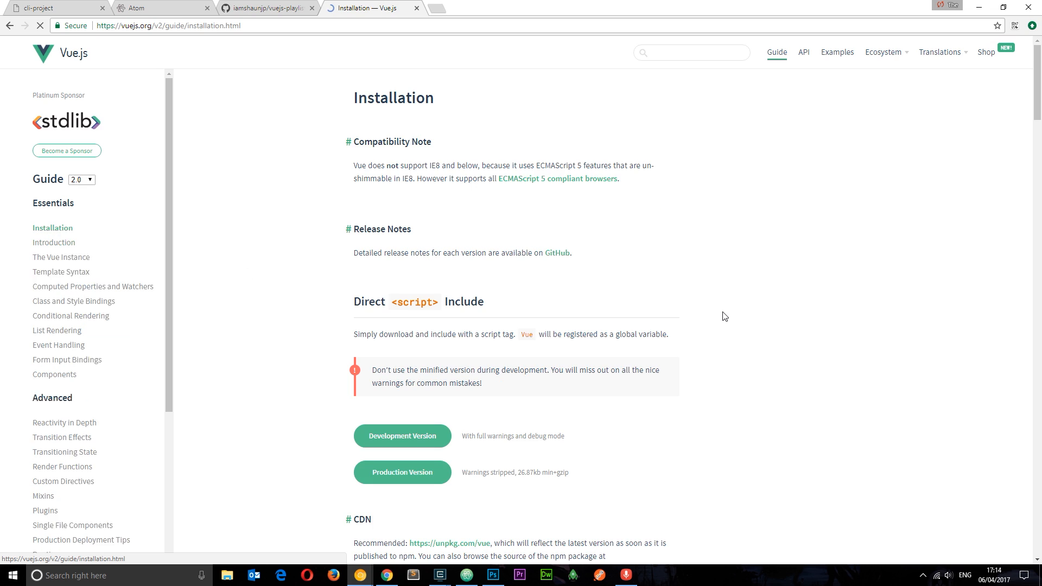
scroll("down", 3)
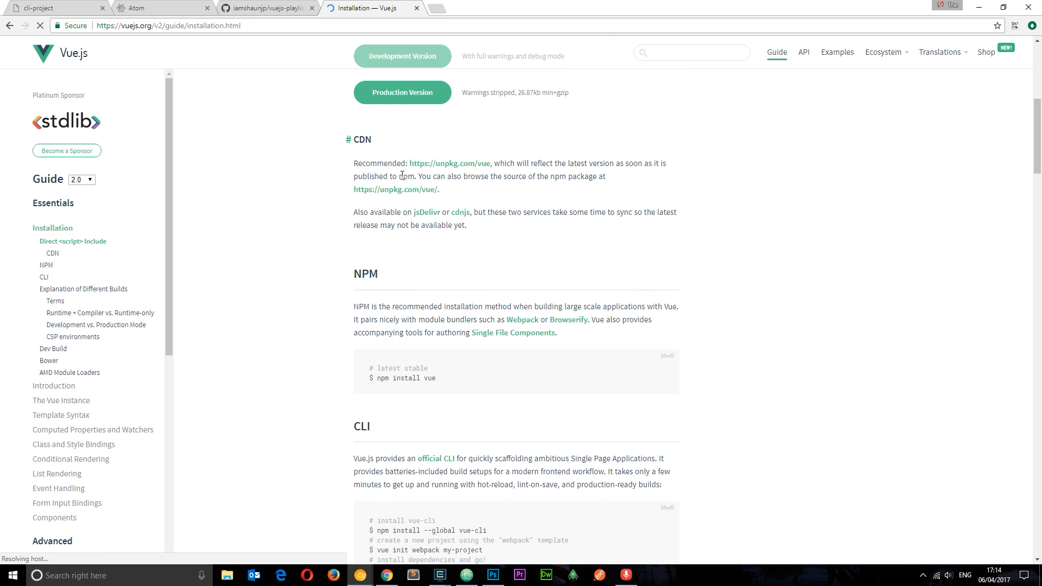
right_click(444, 163)
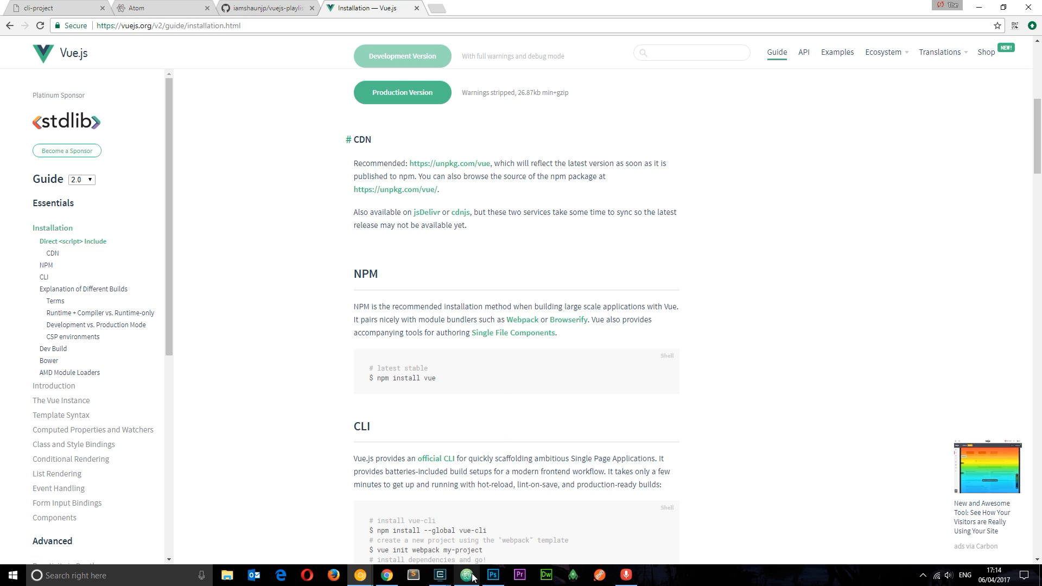
left_click(466, 575)
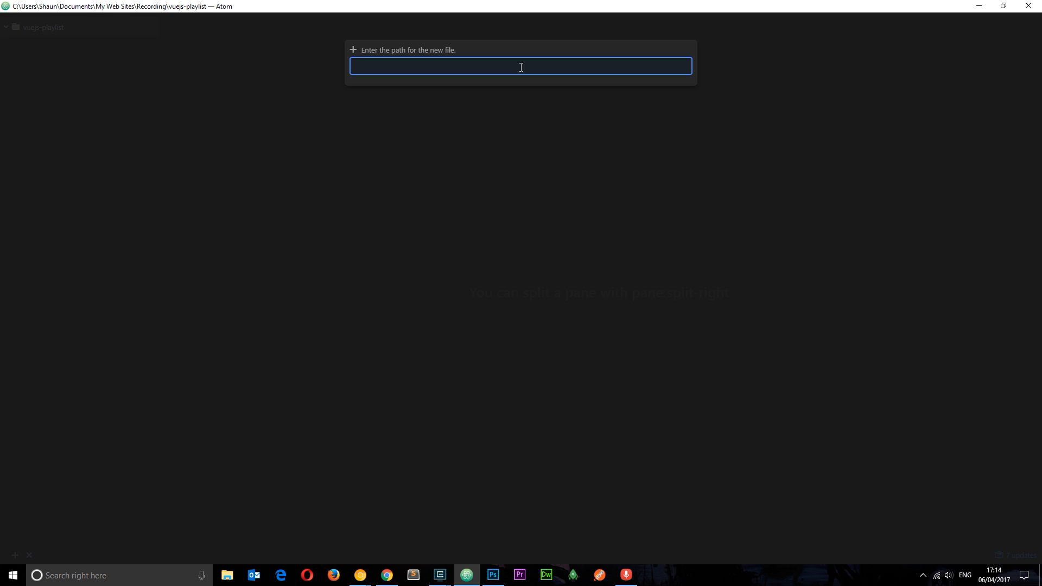
Create index.html with an HTML boilerplate titled 'VueJS Tutorials' and a script tag loading unpkg Vue.
type("index.ht")
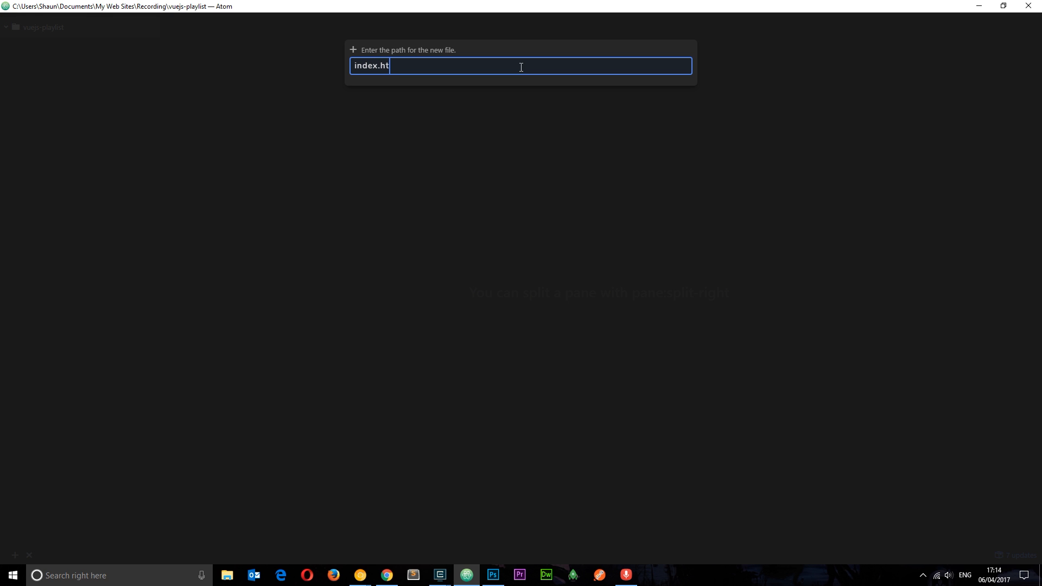
key("Enter")
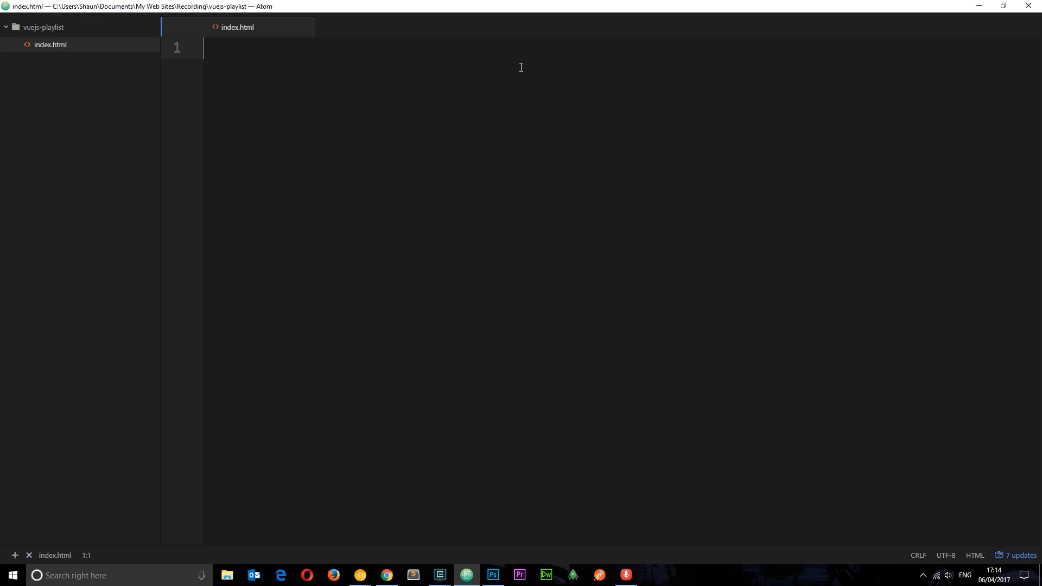
type("html")
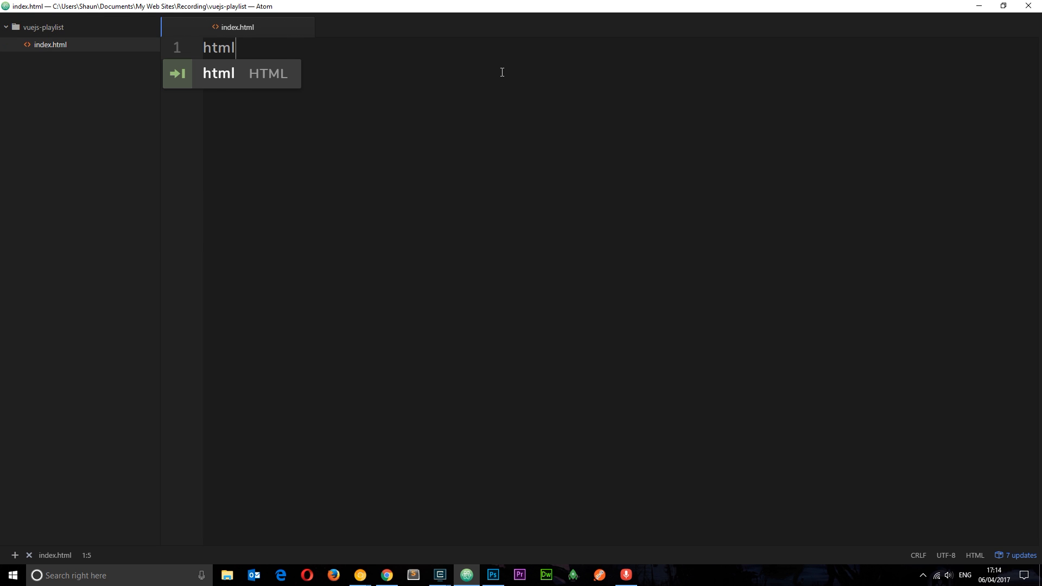
key("Tab")
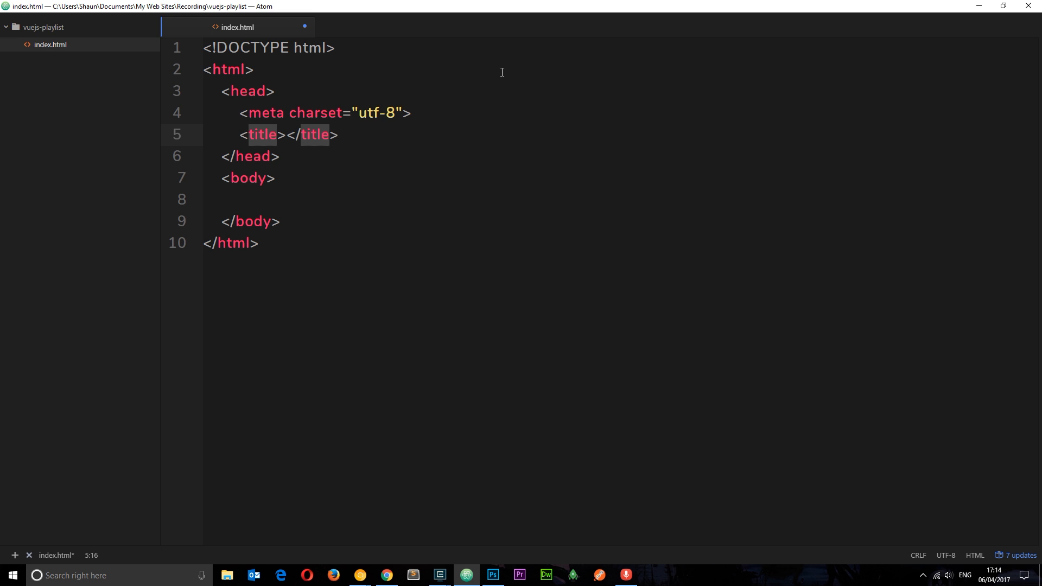
type("VueJS Tutorials")
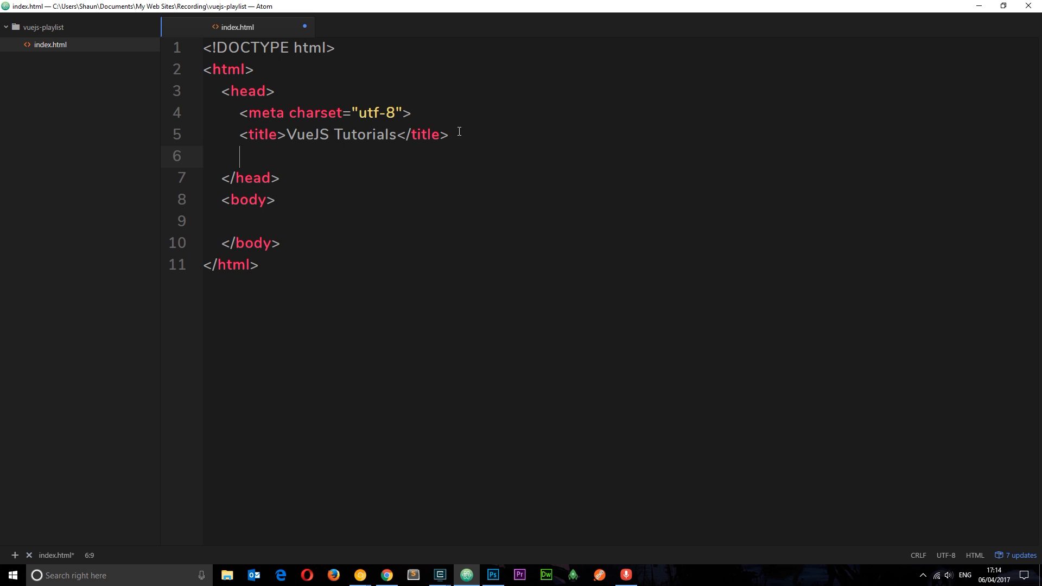
type("<script src")
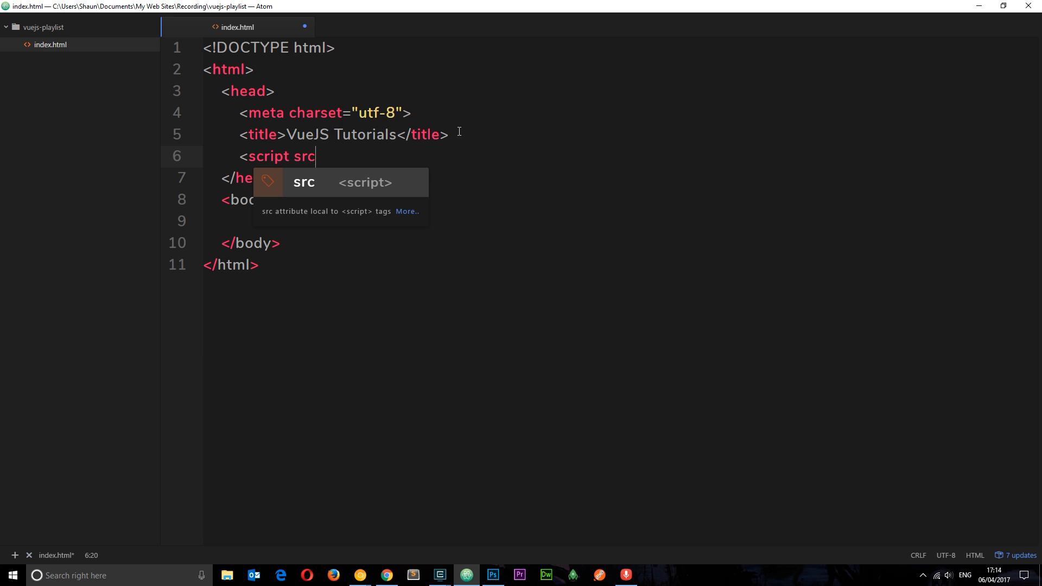
type("=\"")
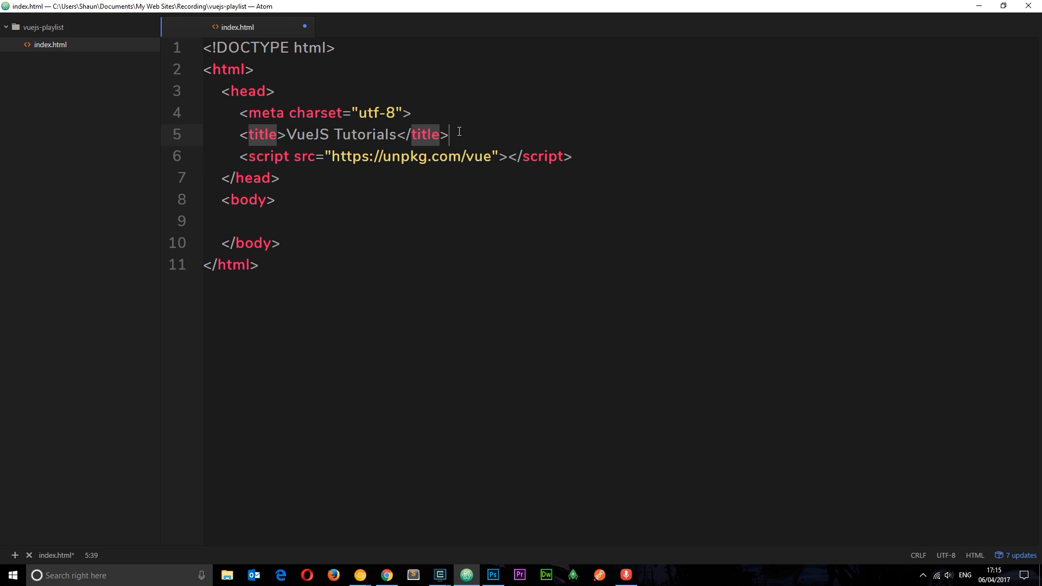
Add a stylesheet link tag referencing styles.css to index.html.
type("<link href=\"\"")
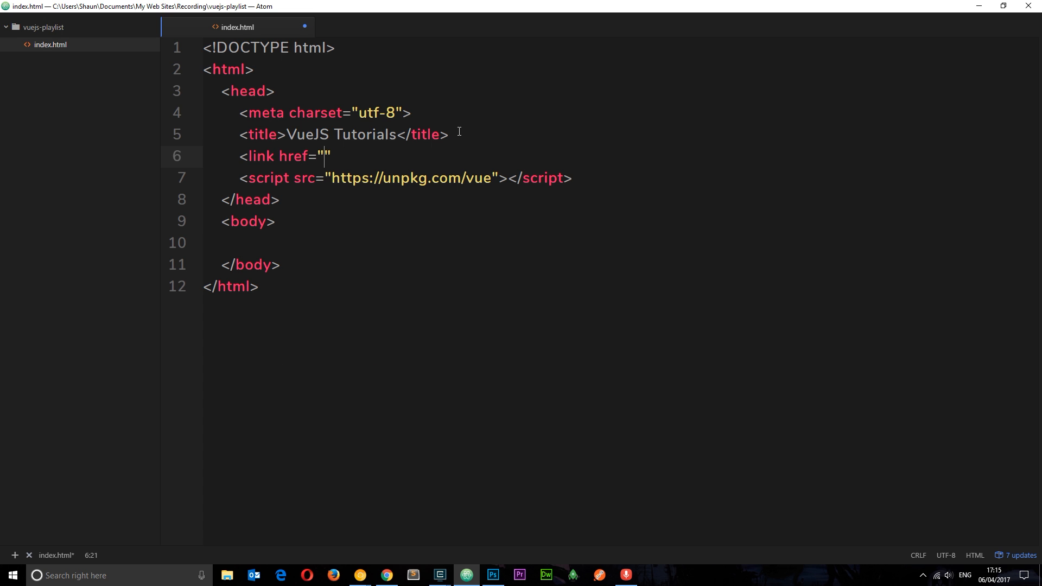
type("styl")
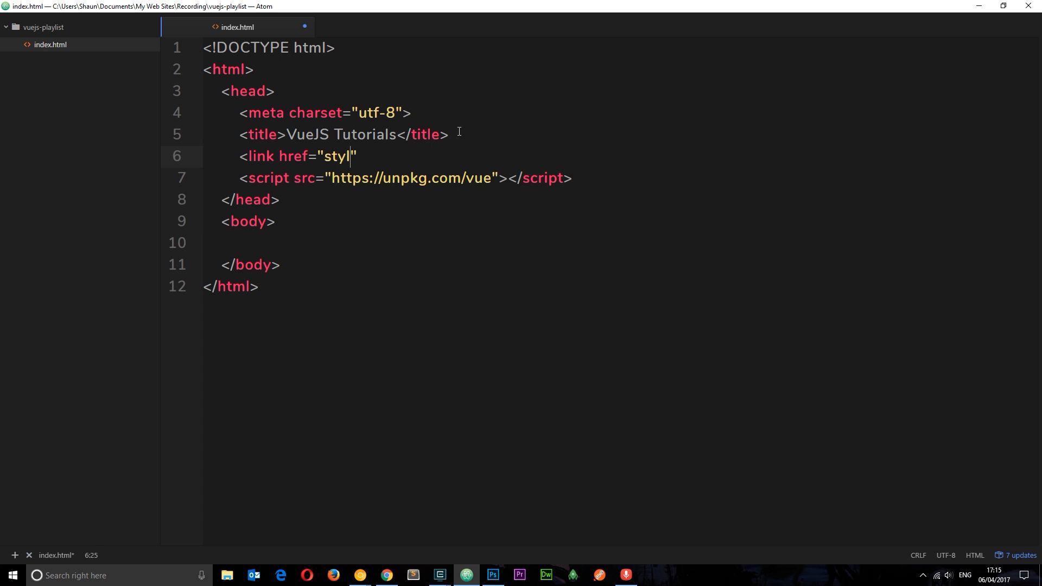
type("es.css")
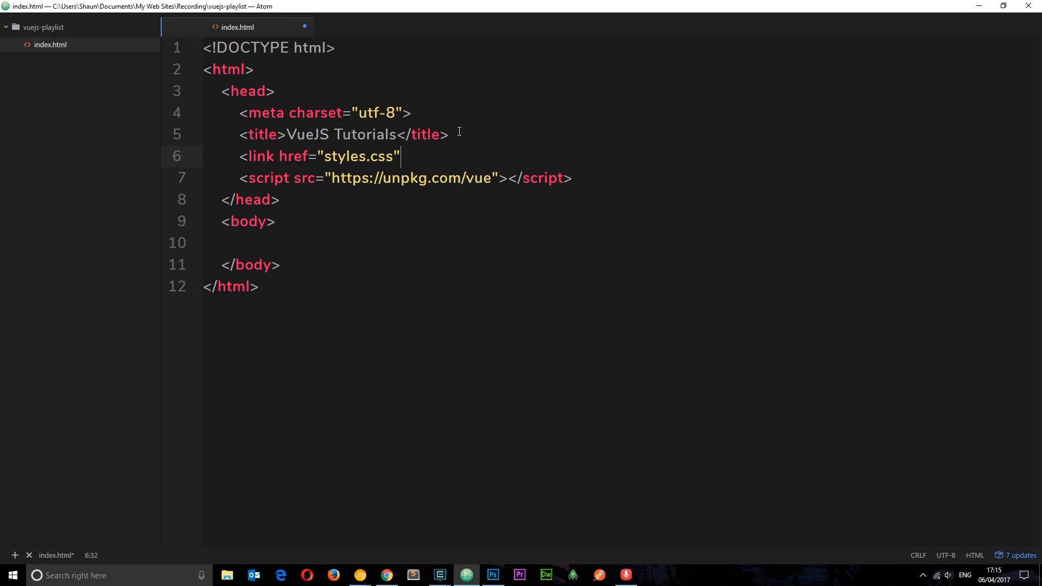
type("rel=\"stylesheet\" />")
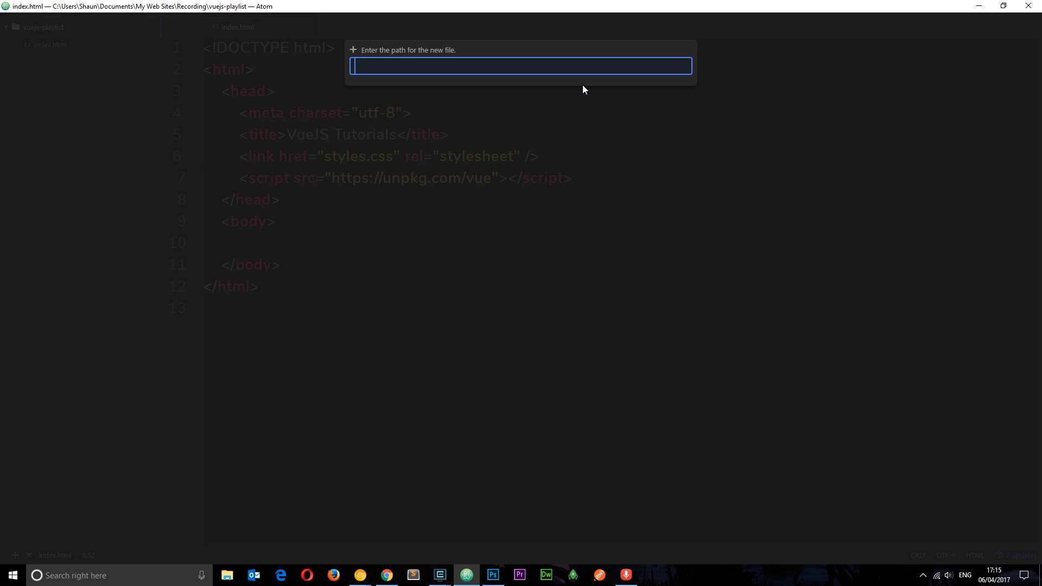
Create an empty styles.css file in the project and return to index.html.
type("styles.cs")
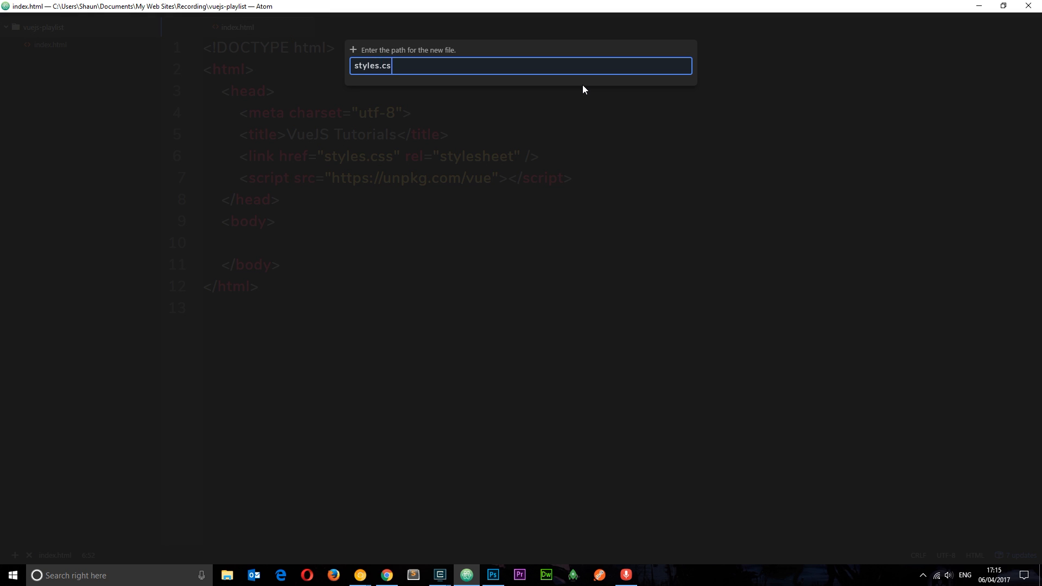
key("Enter")
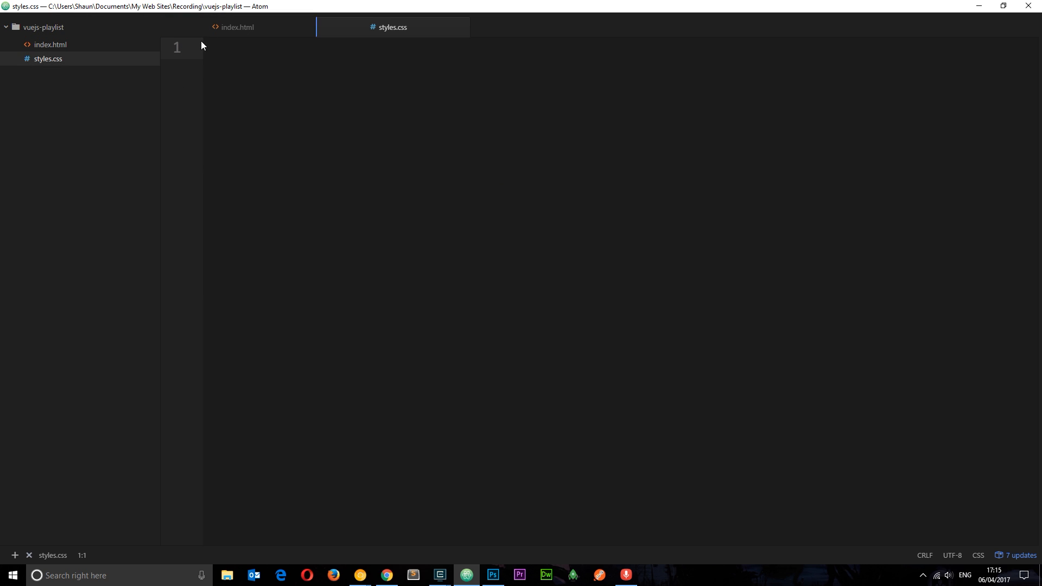
left_click(239, 27)
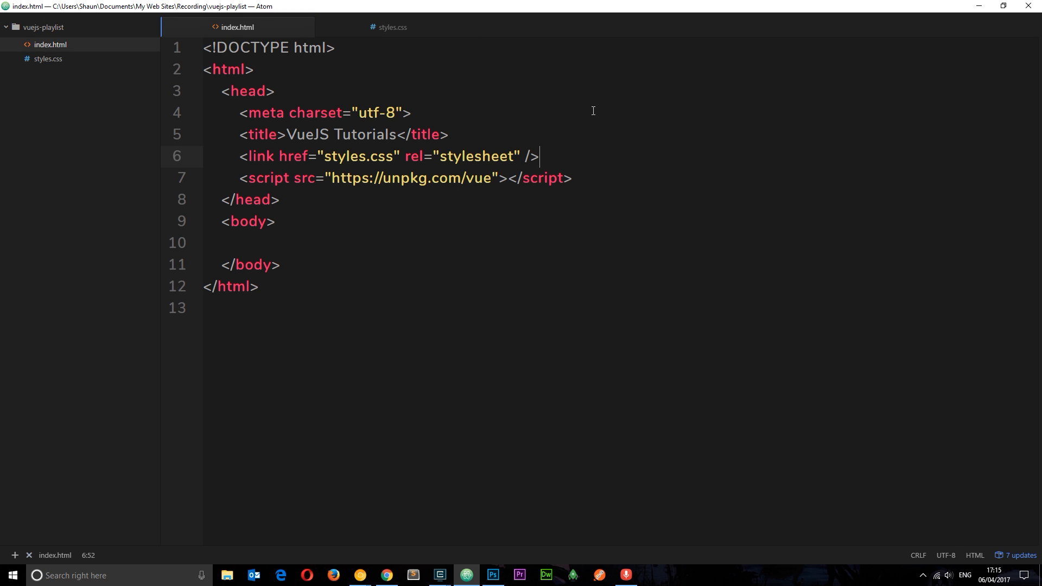